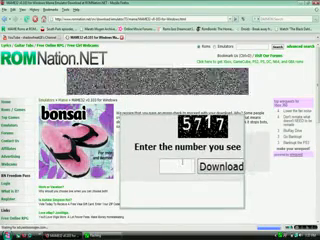
type("57")
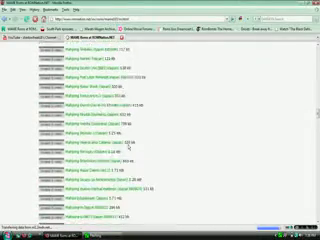
scroll("down", 3)
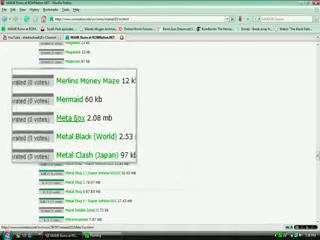
scroll("down", 3)
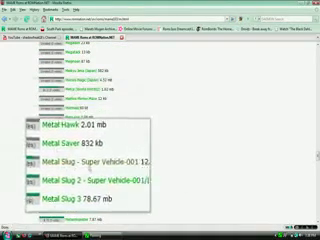